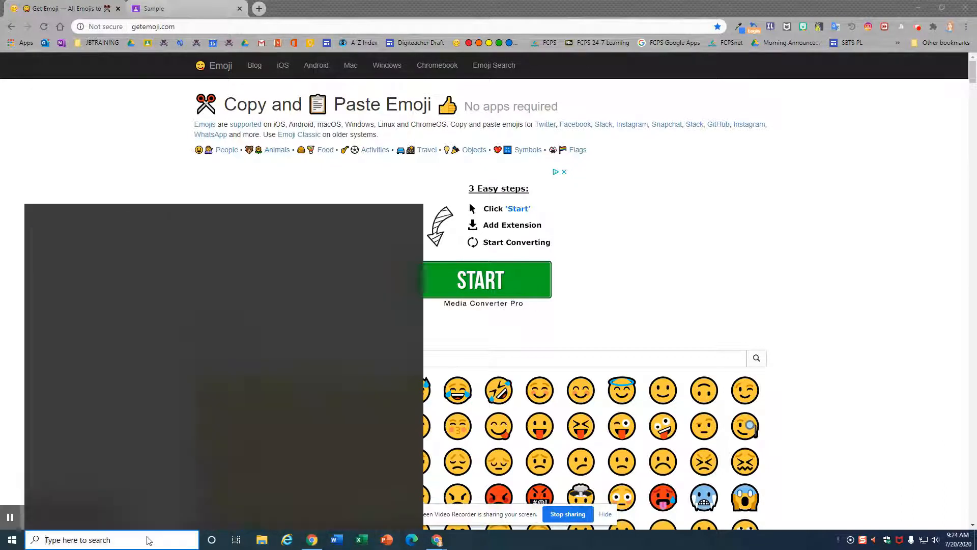
Search 'clipboard' from the taskbar and reach the Clipboard settings page to turn history on
{"action": "type", "text": "clipb"}
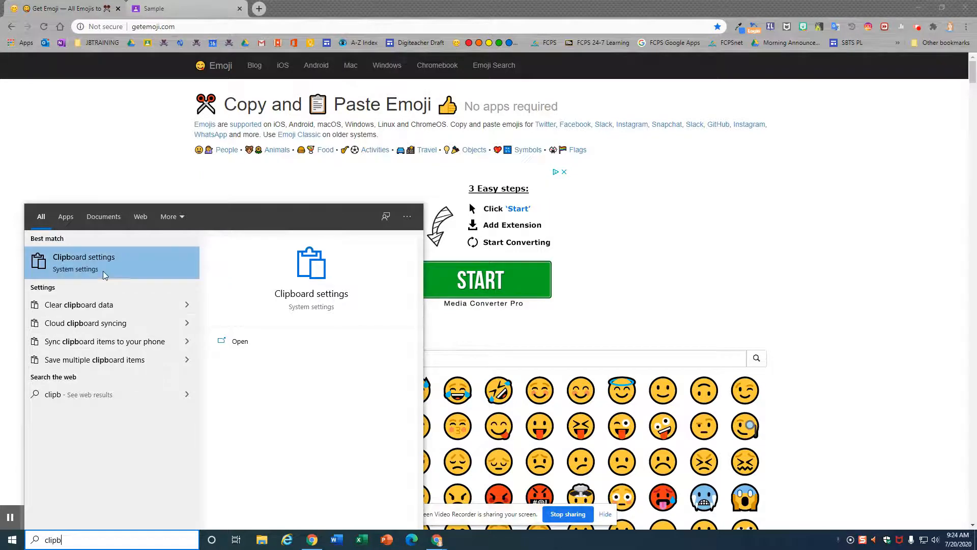
{"action": "left_click", "coordinate": [84, 256]}
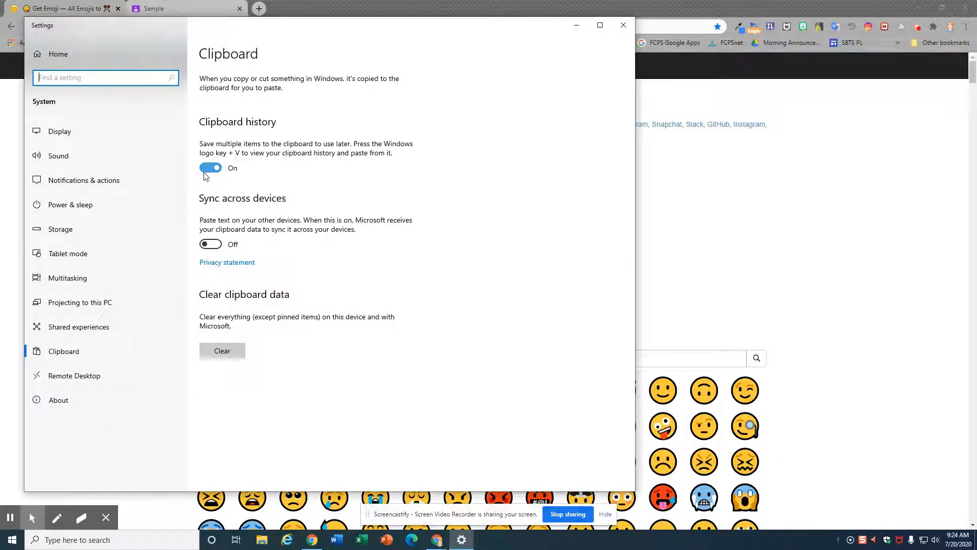
{"action": "mouse_move", "coordinate": [260, 254]}
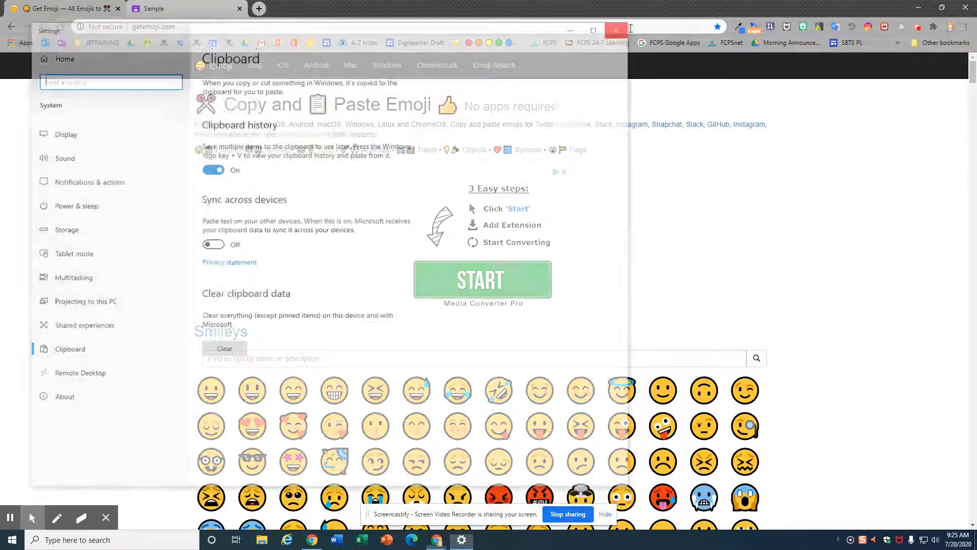
Close Settings, search 'megaphone' on Emojipedia and copy the megaphone emoji
{"action": "left_click", "coordinate": [616, 30]}
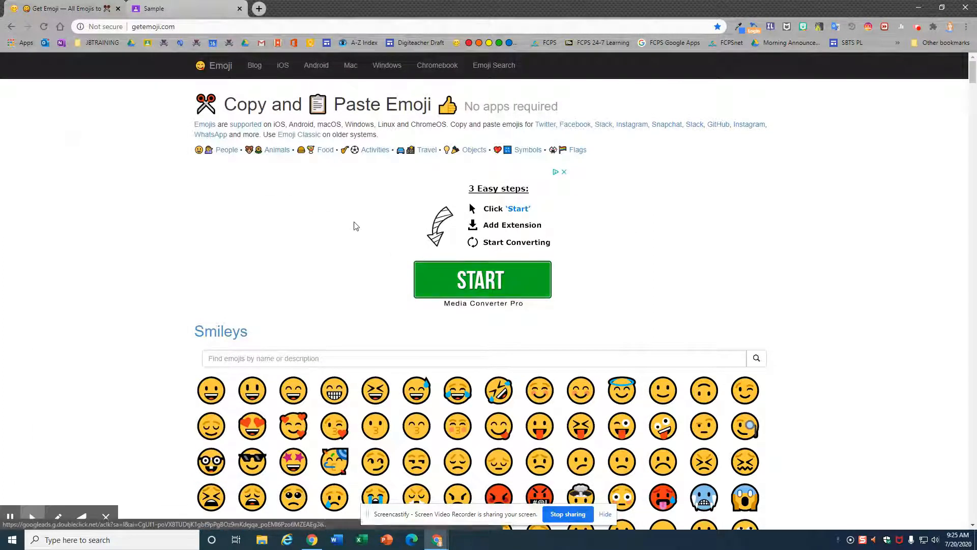
{"action": "mouse_move", "coordinate": [348, 220]}
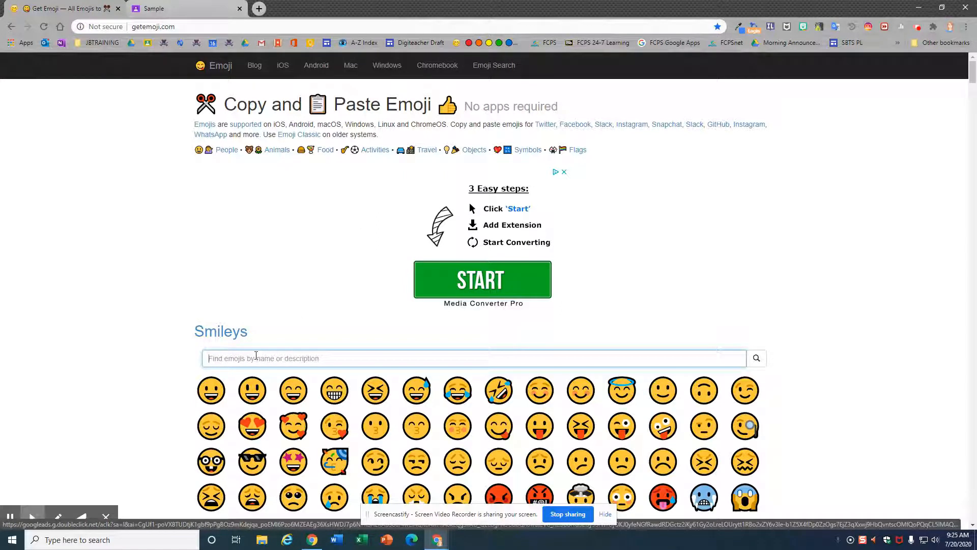
{"action": "type", "text": "megaphone"}
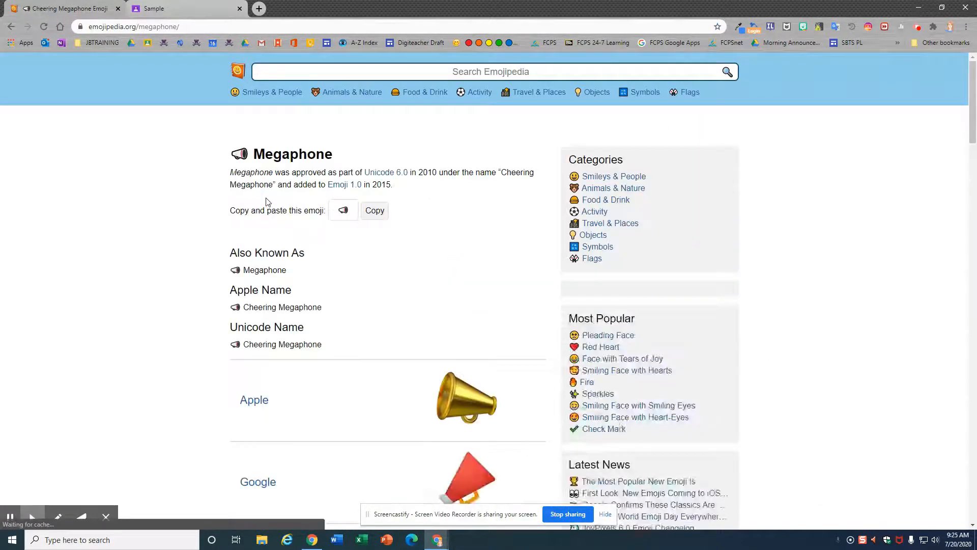
{"action": "left_click", "coordinate": [374, 210]}
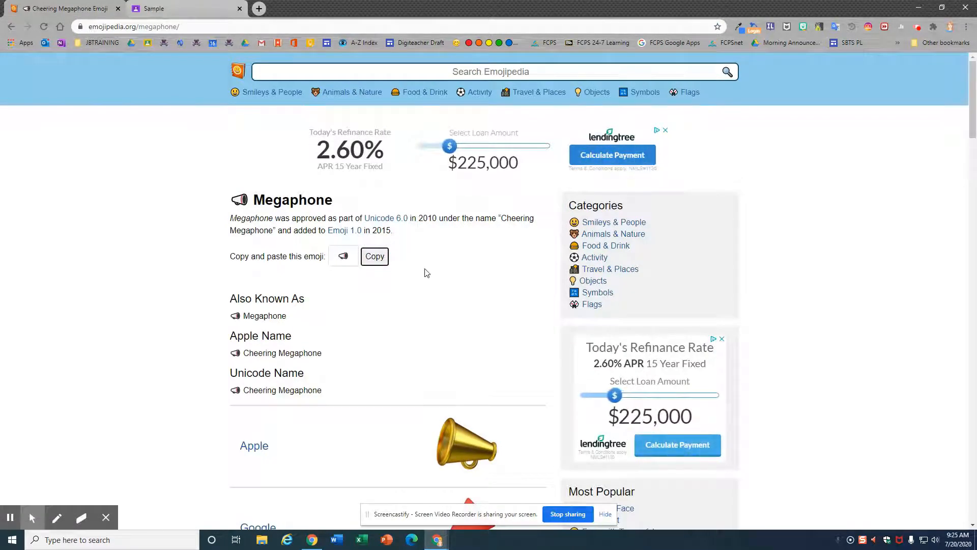
{"action": "mouse_move", "coordinate": [10, 517]}
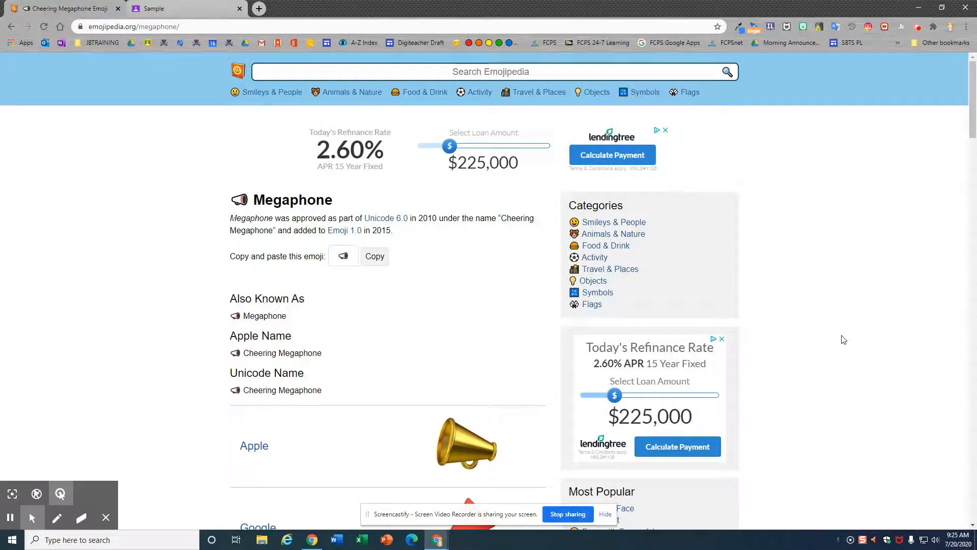
Bring up clipboard history (Win+V) and confirm the megaphone and check mark items are pinned
{"action": "key", "text": "Win+V"}
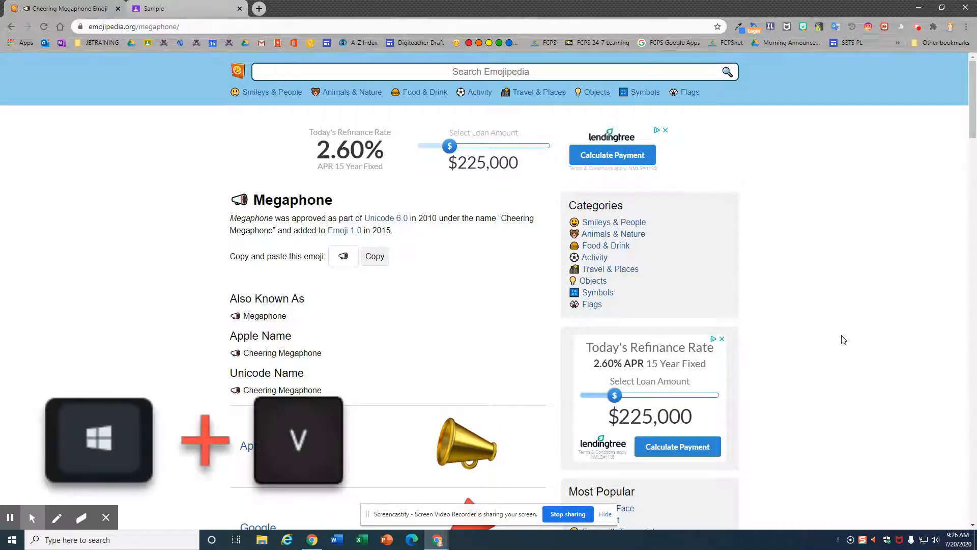
{"action": "key", "text": "Win+V"}
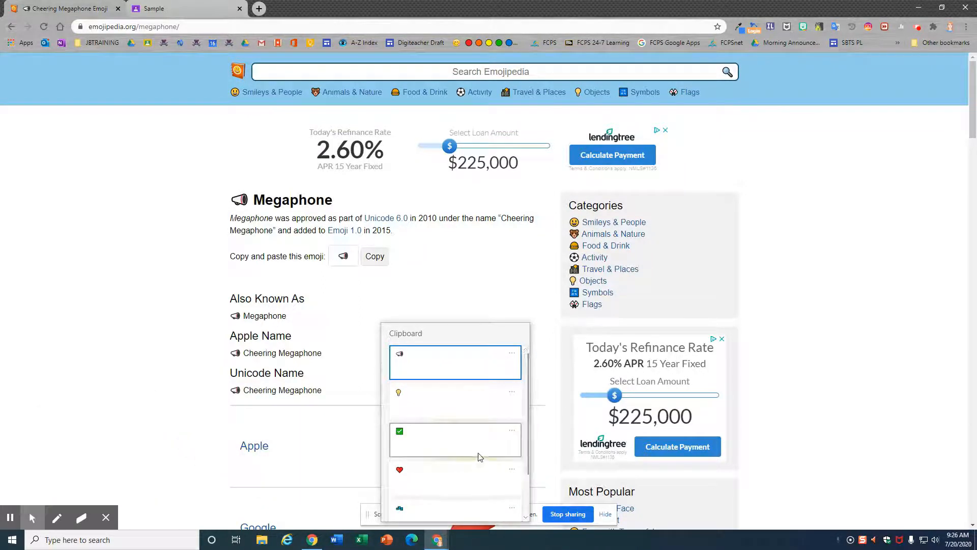
{"action": "left_click", "coordinate": [511, 352]}
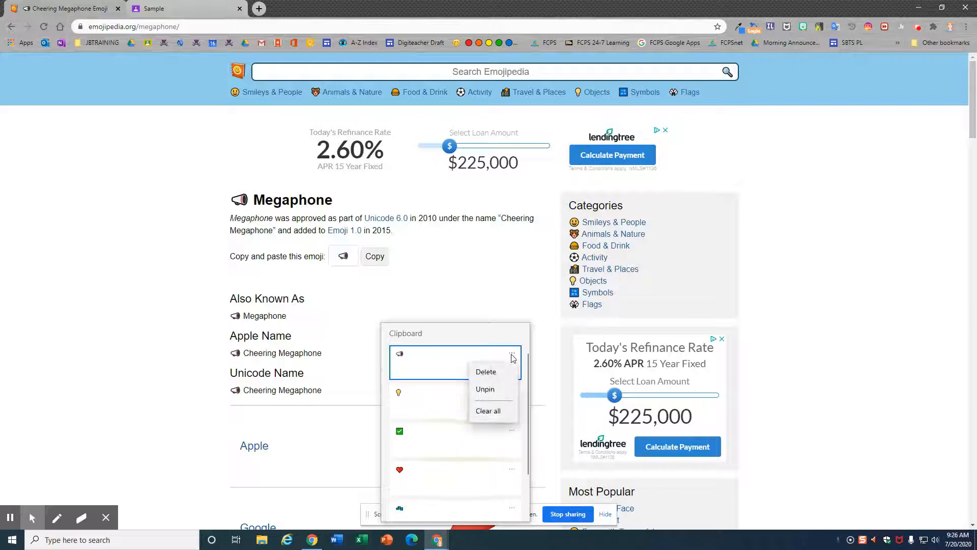
{"action": "left_click", "coordinate": [477, 397]}
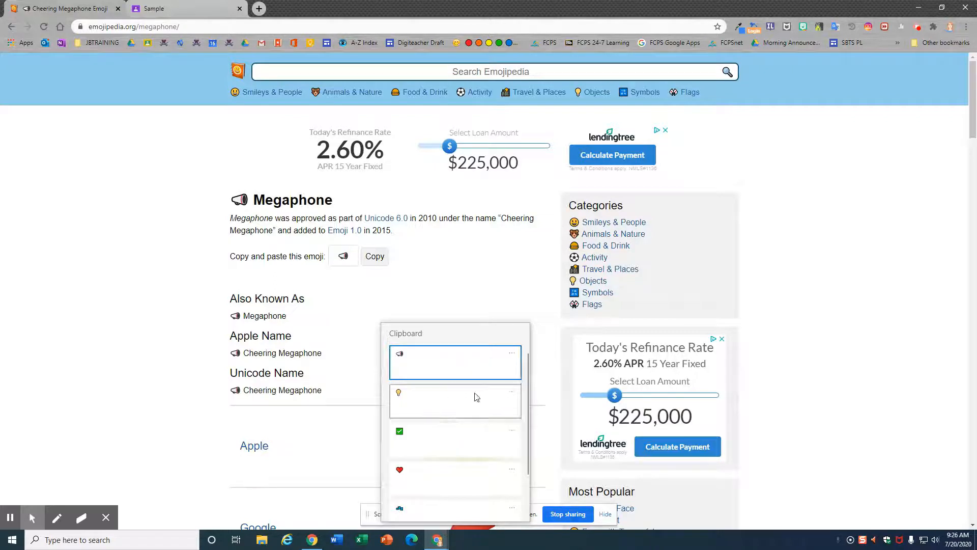
{"action": "left_click", "coordinate": [511, 391]}
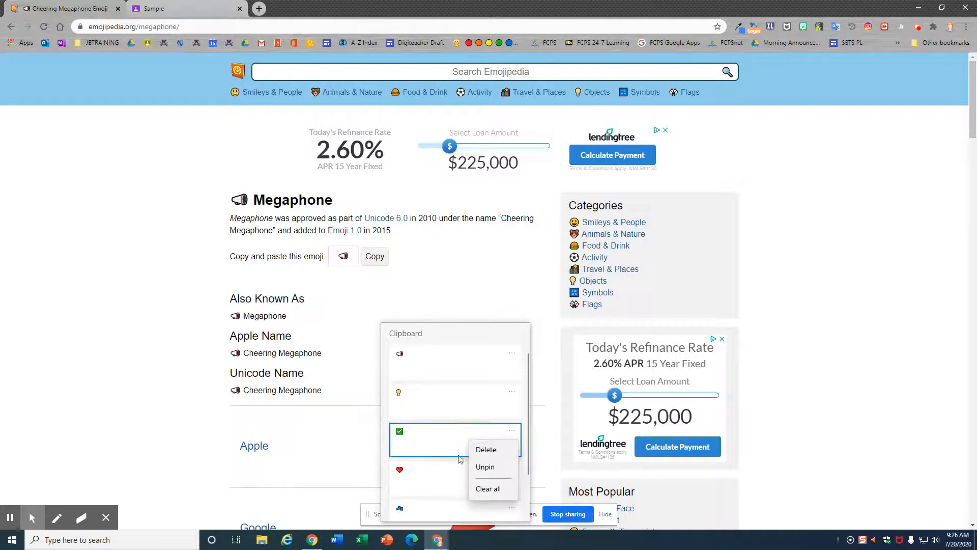
{"action": "left_click", "coordinate": [512, 470]}
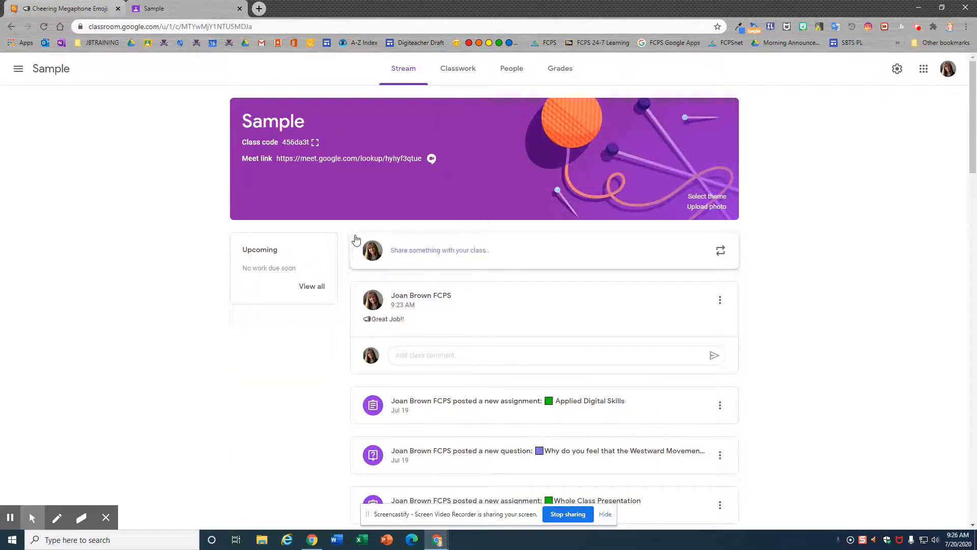
Draft a Sample class announcement reading '💡Remember test tomorrow.' with the light bulb emoji
{"action": "left_click", "coordinate": [440, 251]}
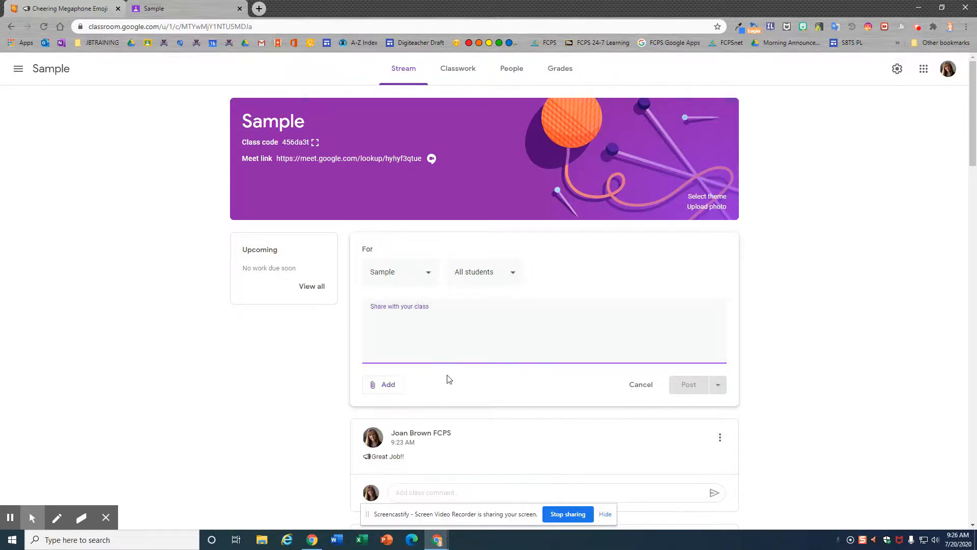
{"action": "type", "text": "💡Remember test tomorr"}
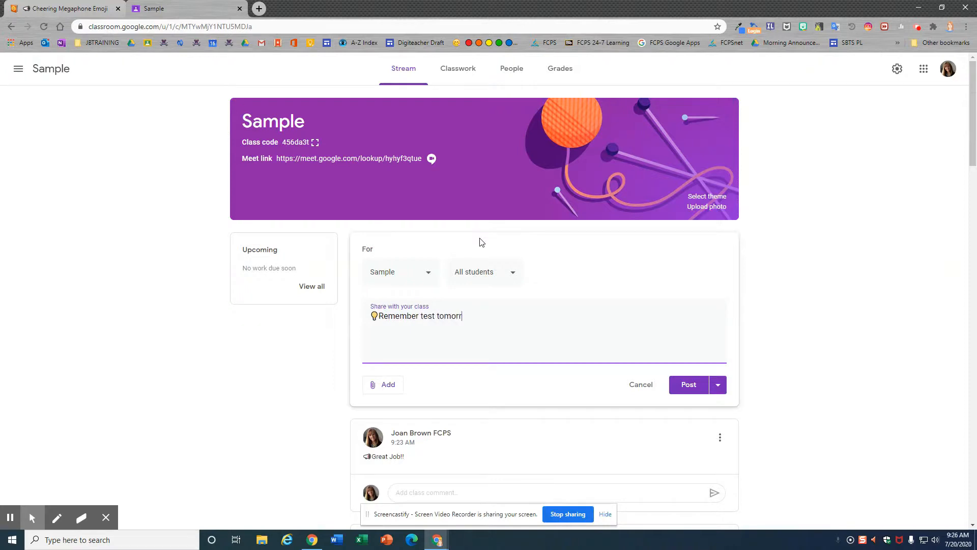
{"action": "type", "text": "ow."}
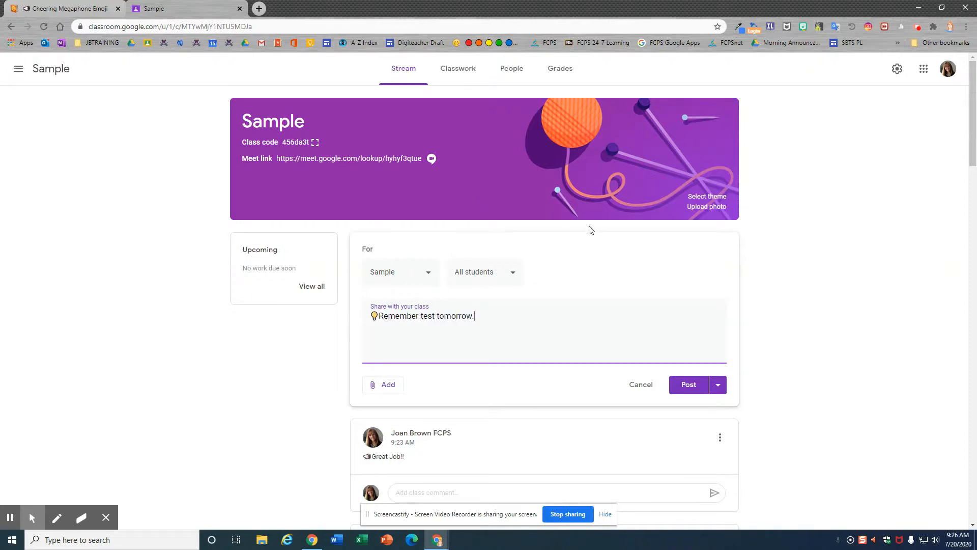